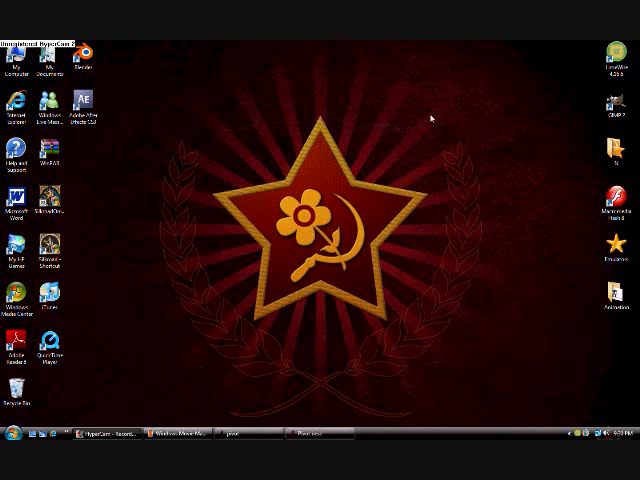
mouse_move(362, 124)
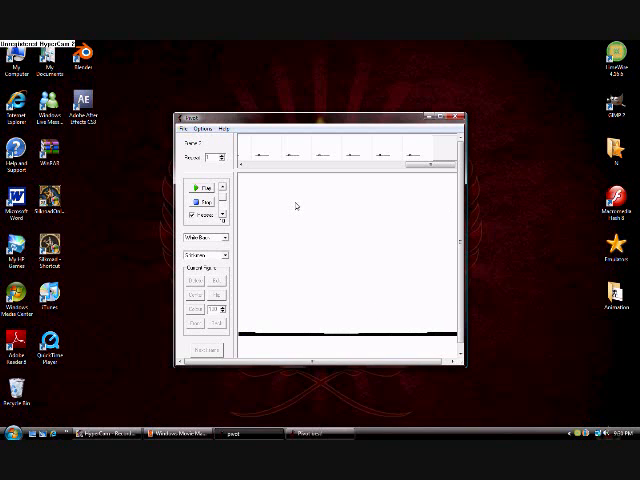
mouse_move(255, 203)
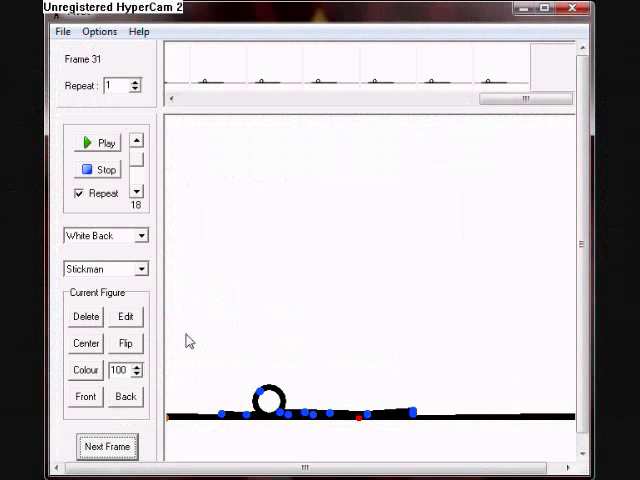
mouse_move(214, 342)
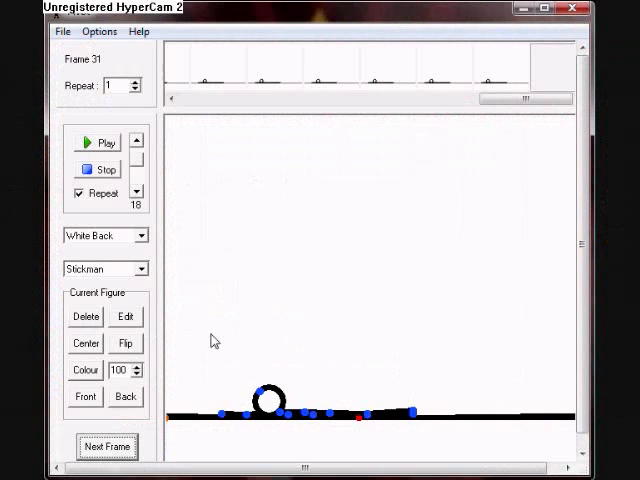
mouse_move(450, 72)
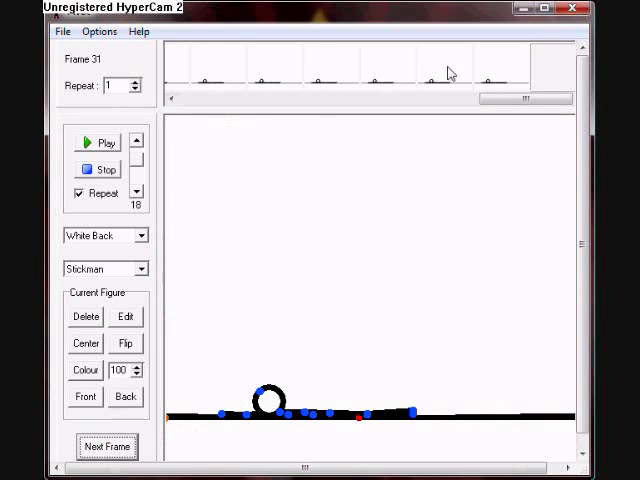
- Maximize the Pivot window showing the loaded 31-frame stickman animation
left_click(97, 142)
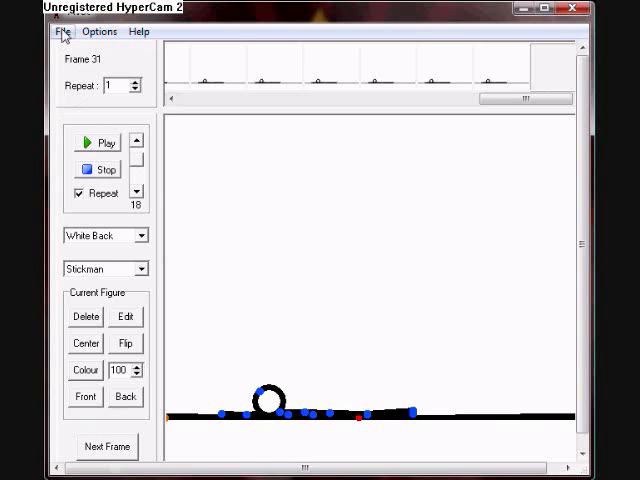
- Save the animation as type Animated GIF, file Sound2Pivot, in Pivot 3 Stuff
left_click(62, 31)
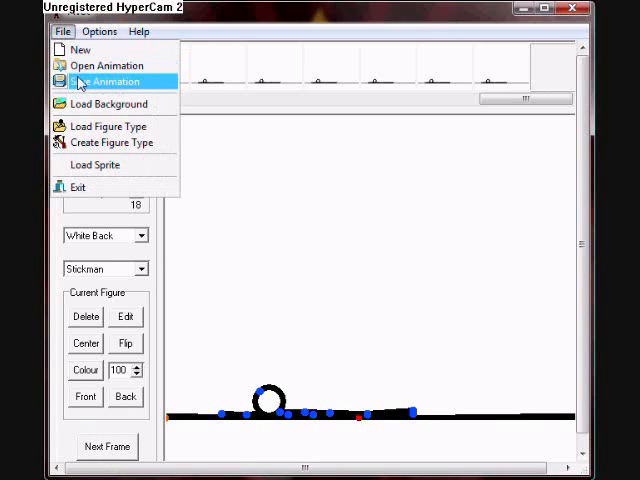
left_click(108, 81)
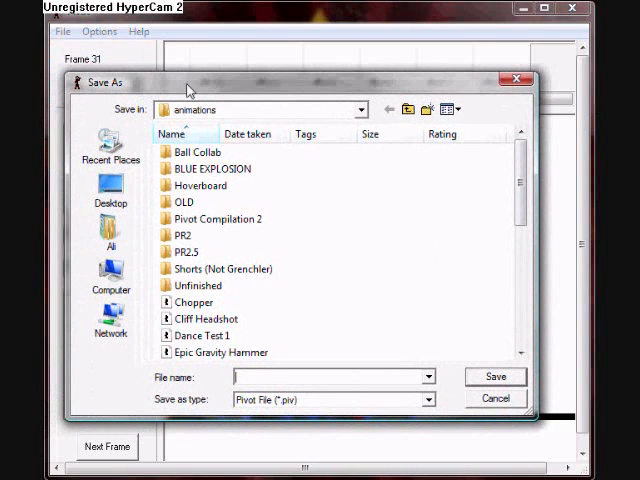
left_click(384, 110)
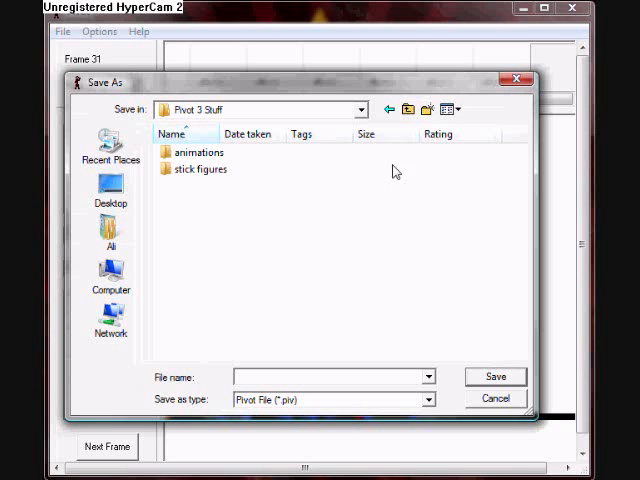
left_click(428, 399)
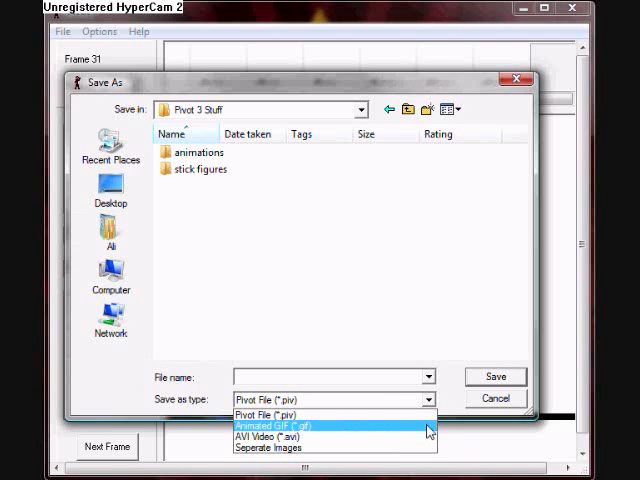
mouse_move(385, 432)
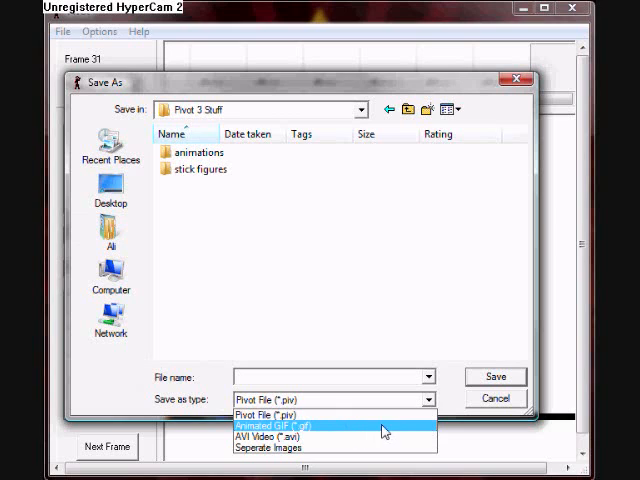
left_click(290, 426)
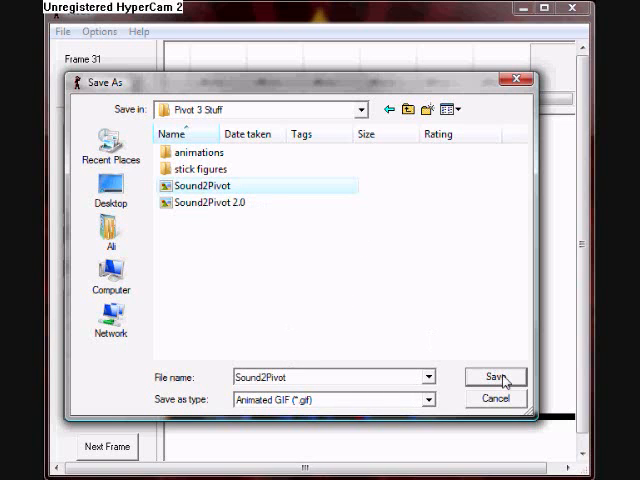
left_click(494, 377)
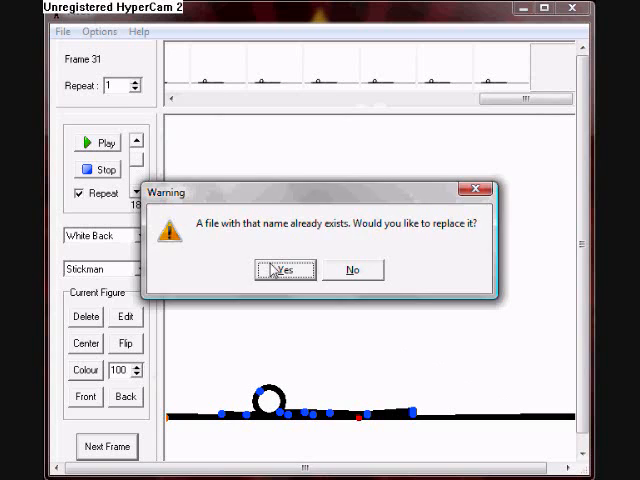
- Replace the old Sound2Pivot; set GIF options to merge off, resize 100%, super sample 3
left_click(285, 270)
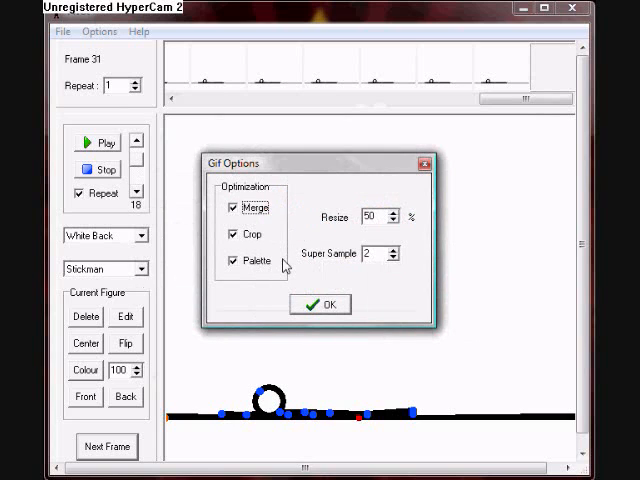
mouse_move(315, 215)
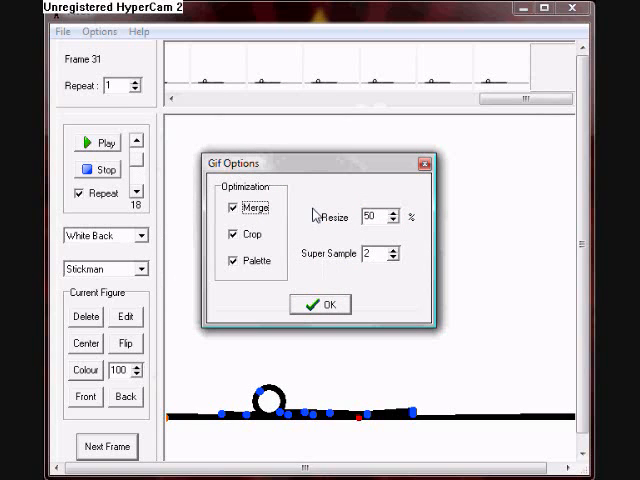
mouse_move(233, 213)
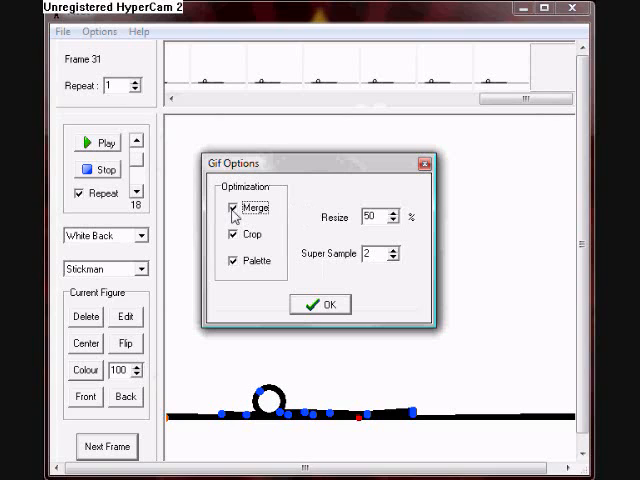
left_click(232, 207)
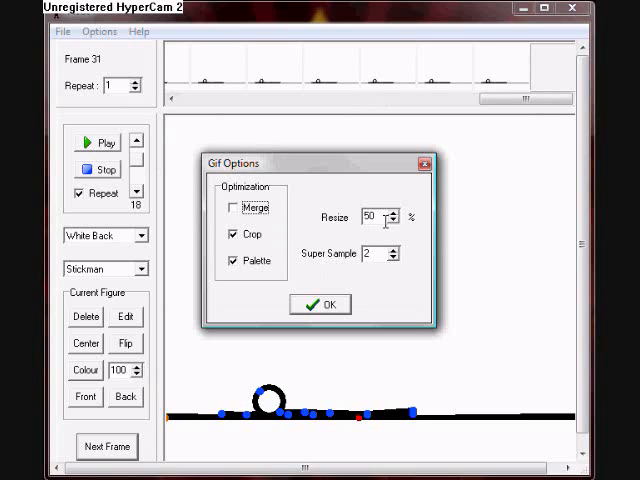
triple_click(375, 217)
type("100")
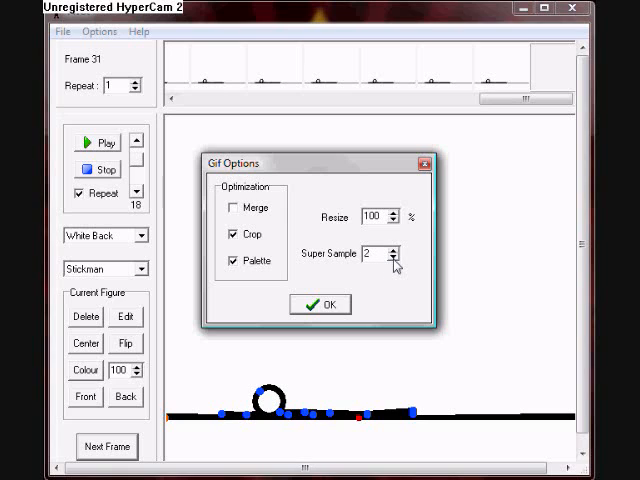
left_click(392, 248)
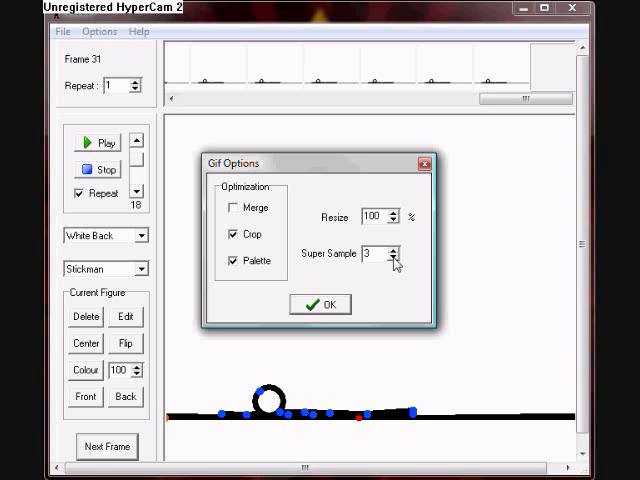
left_click(319, 304)
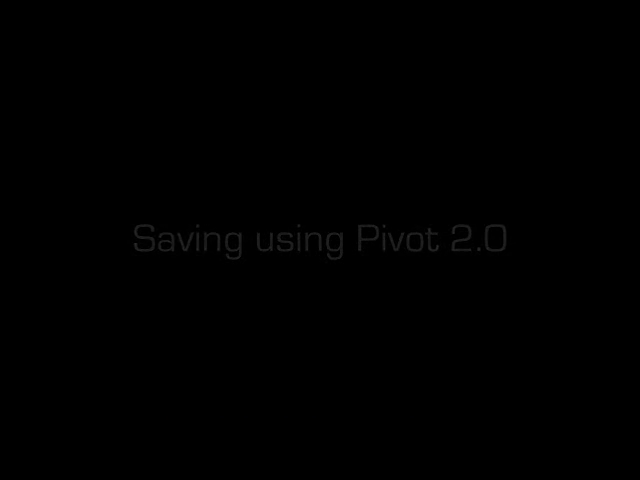
- Re-save the animation as GIF 'Sound2Pivot 2.0', replacing the existing file
left_click(64, 31)
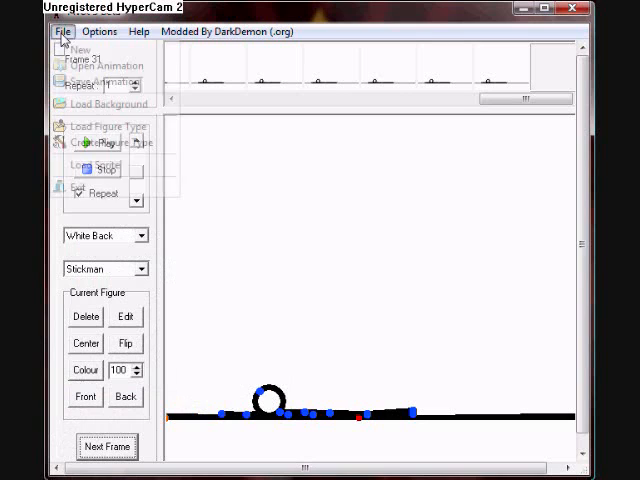
left_click(100, 80)
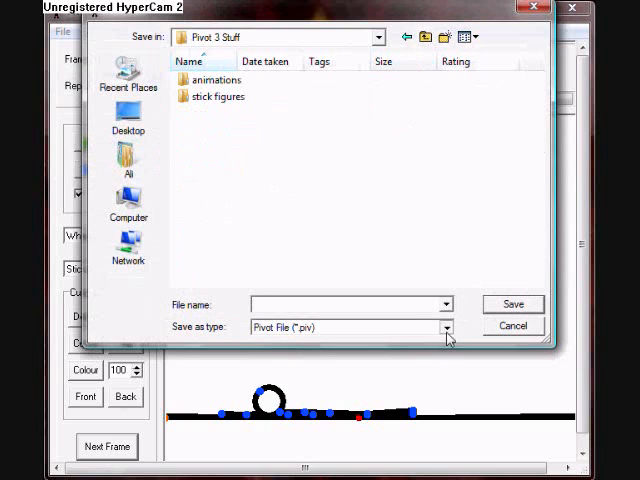
left_click(445, 327)
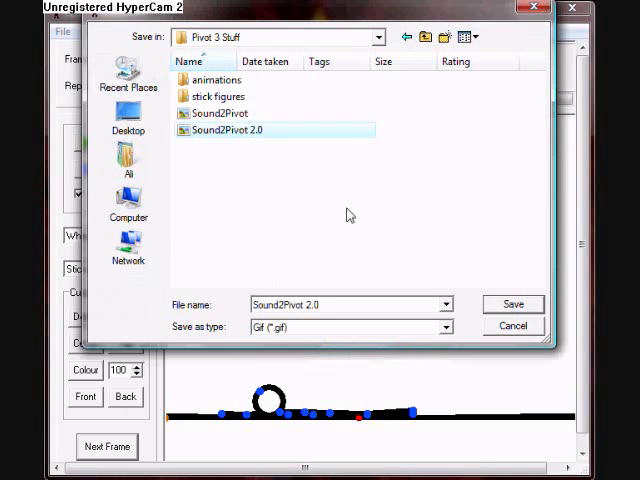
left_click(512, 304)
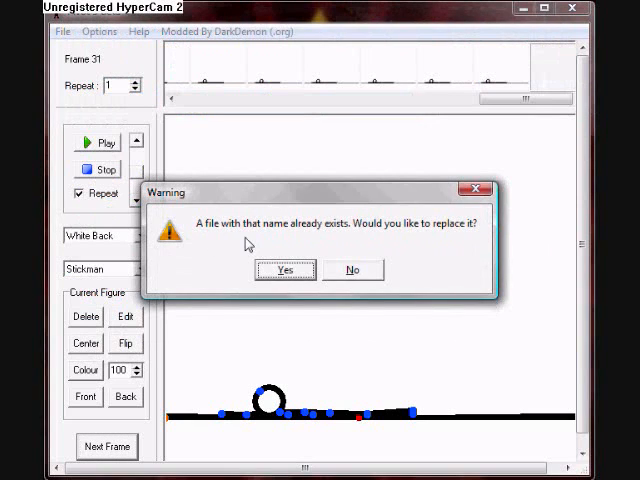
left_click(285, 269)
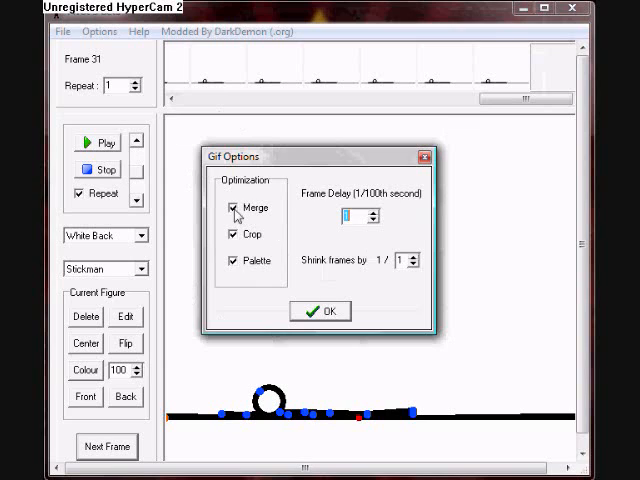
- Turn off merging, set frame delay to 7, and confirm the GIF options
left_click(227, 207)
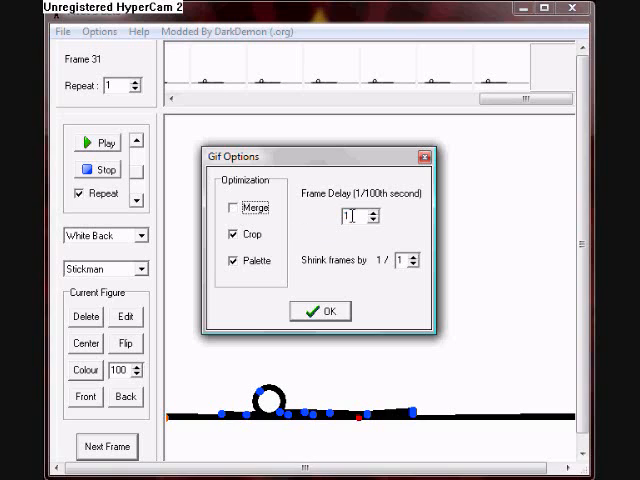
triple_click(348, 215)
type("7")
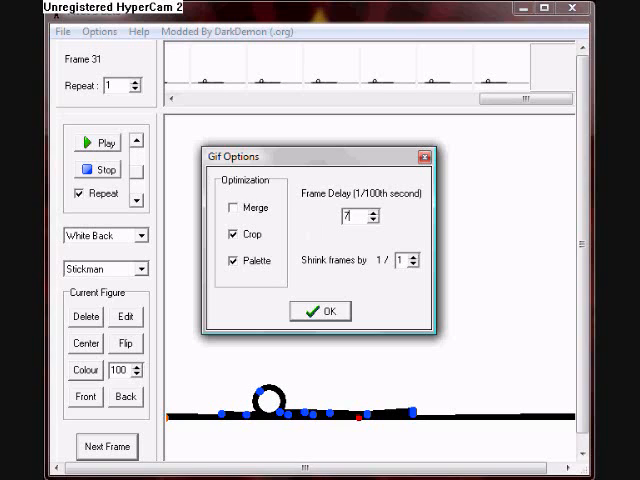
mouse_move(318, 278)
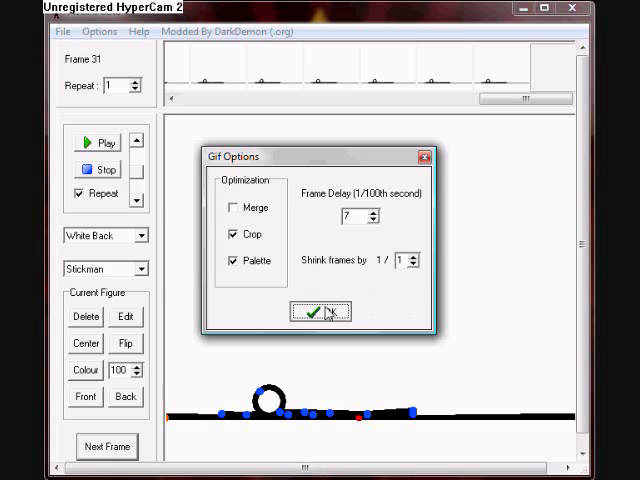
left_click(318, 312)
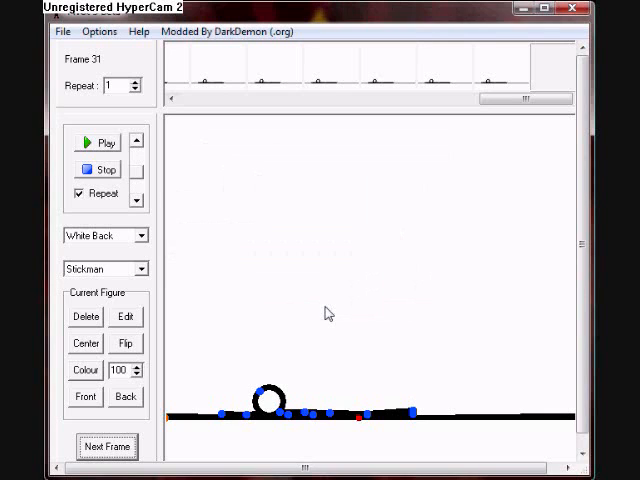
mouse_move(520, 64)
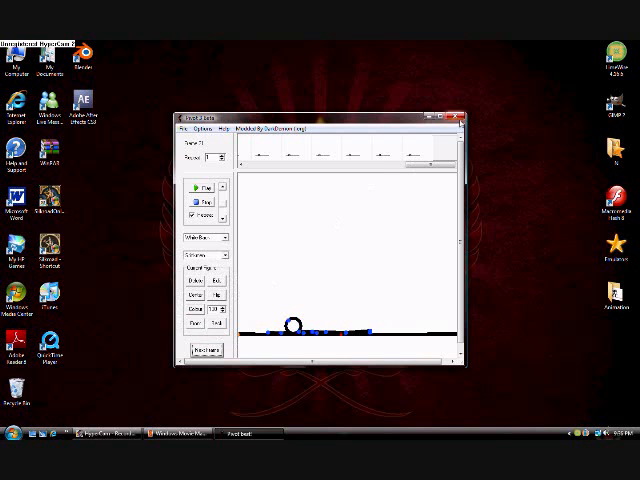
- Minimize Pivot and bring Windows Movie Maker's empty project to the front
left_click(456, 118)
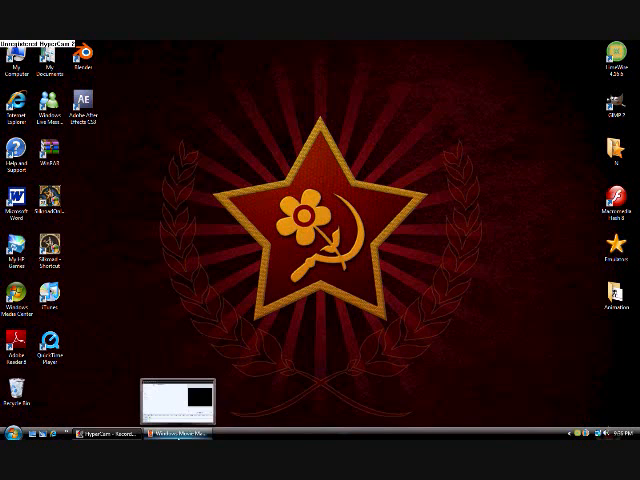
left_click(180, 434)
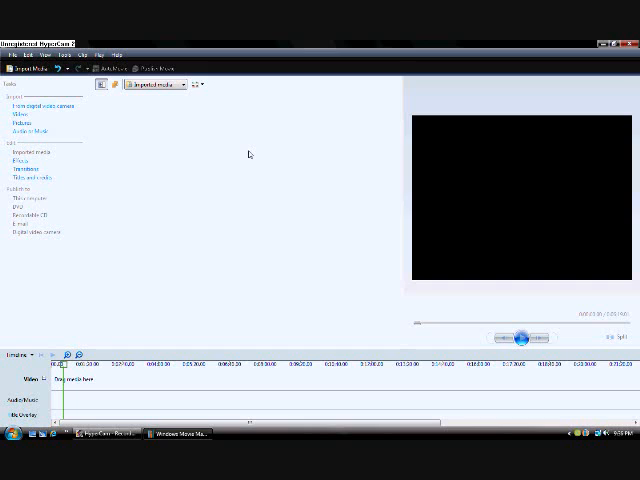
mouse_move(225, 178)
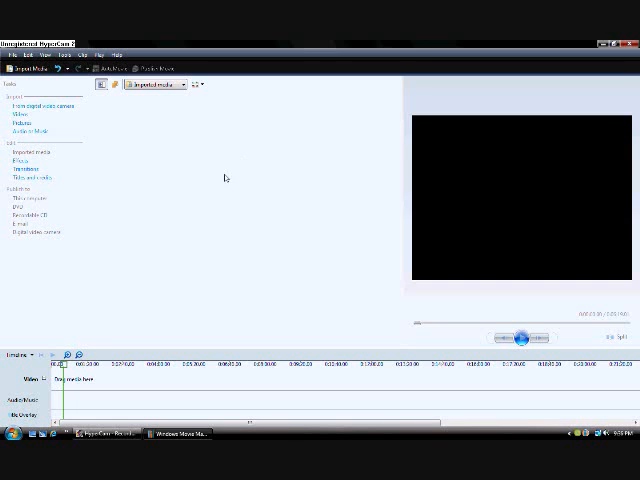
mouse_move(186, 230)
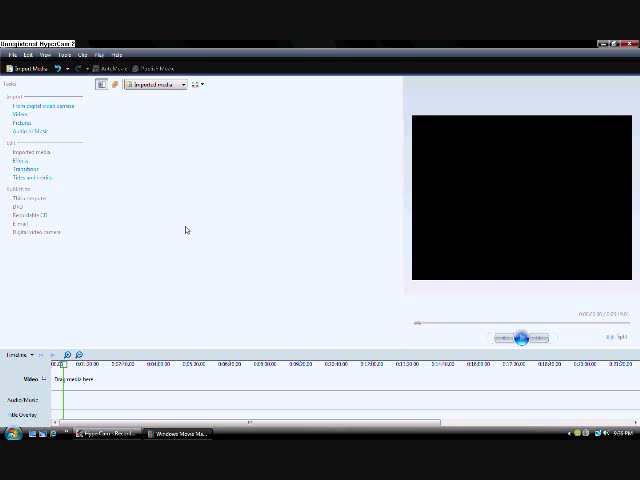
mouse_move(110, 145)
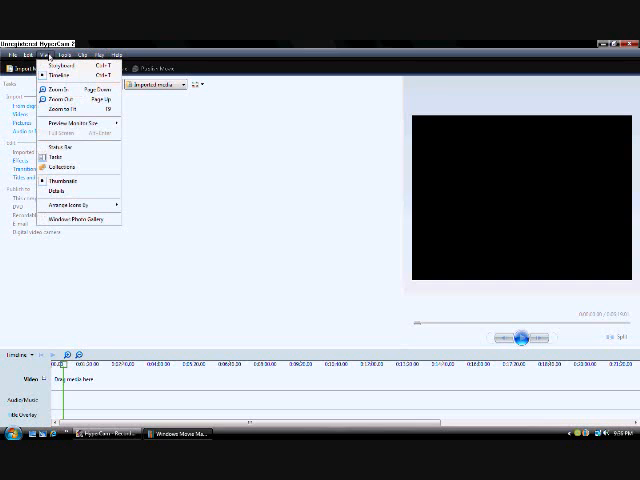
mouse_move(70, 66)
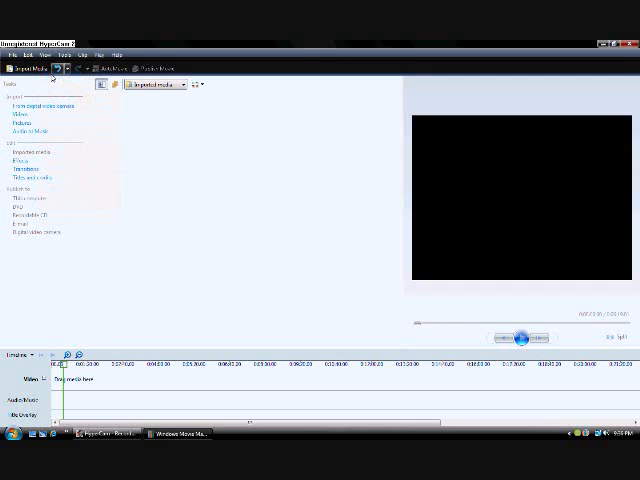
left_click(20, 354)
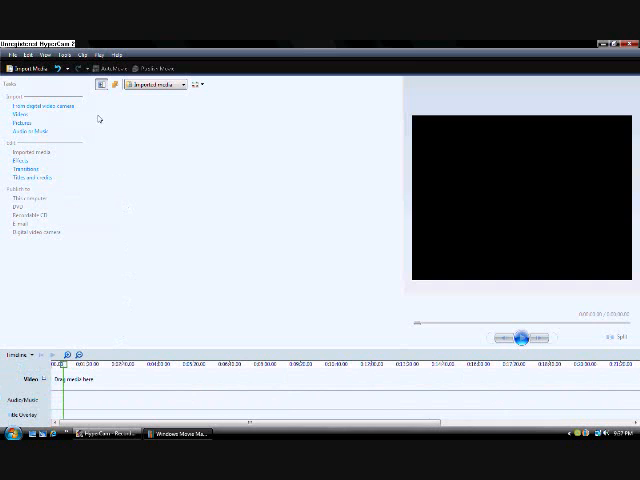
- Open Movie Maker's File menu to begin importing a media item
left_click(11, 54)
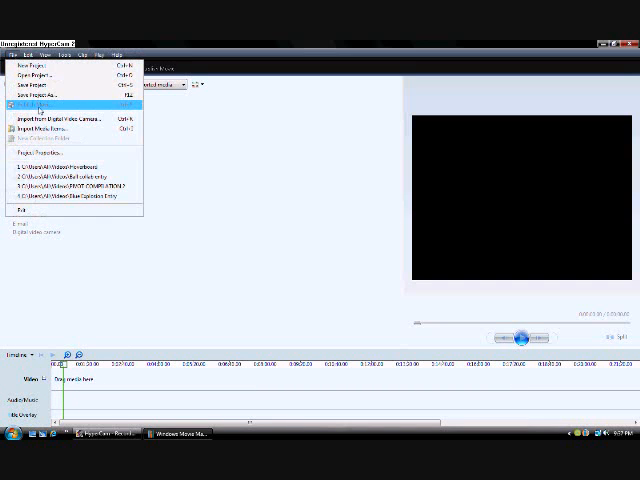
mouse_move(70, 129)
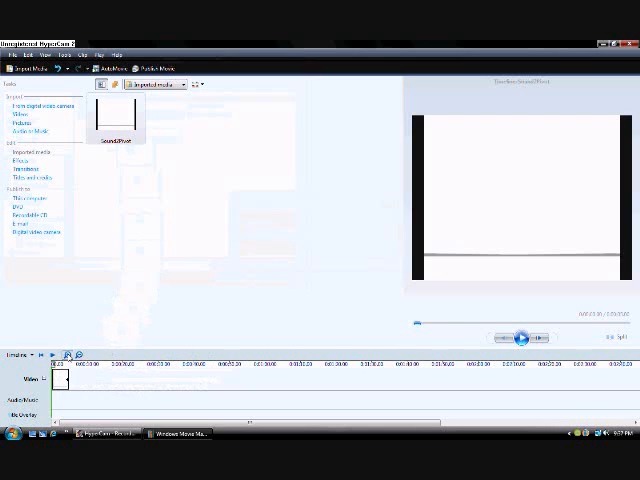
left_click_drag(118, 120, 130, 378)
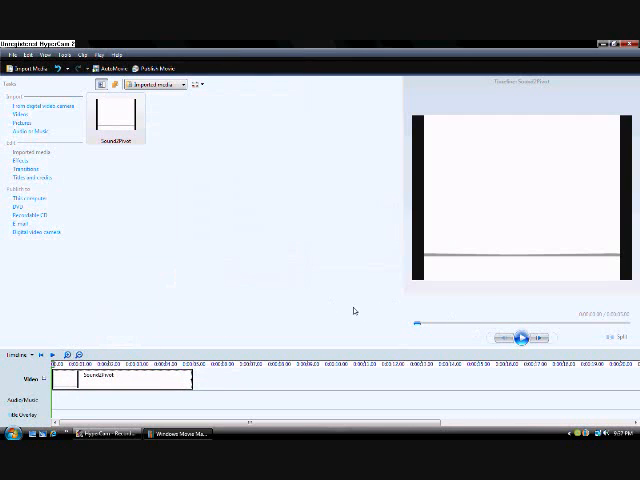
left_click(520, 338)
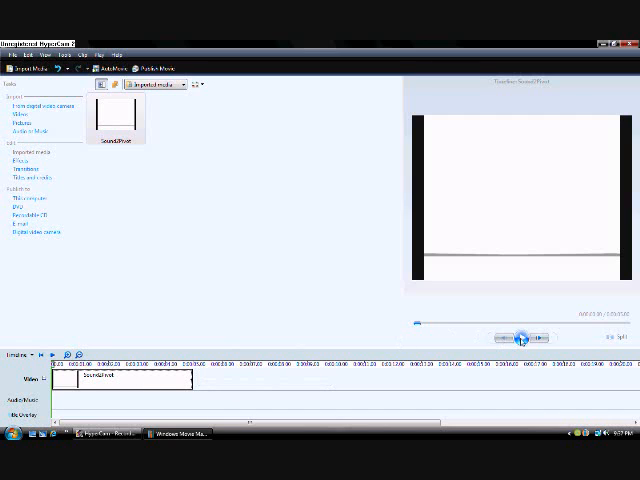
left_click(518, 338)
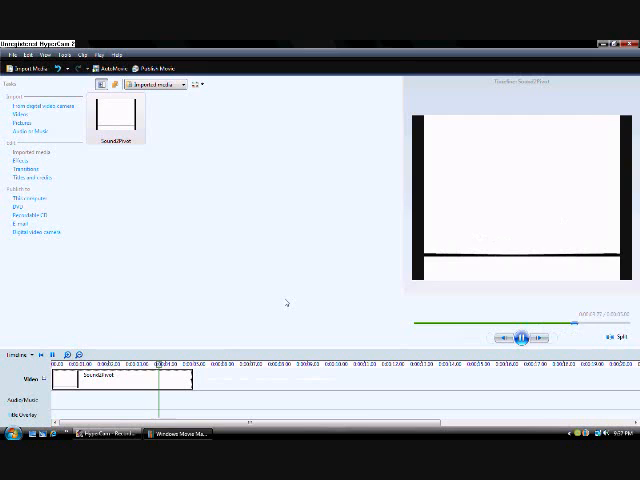
left_click(522, 337)
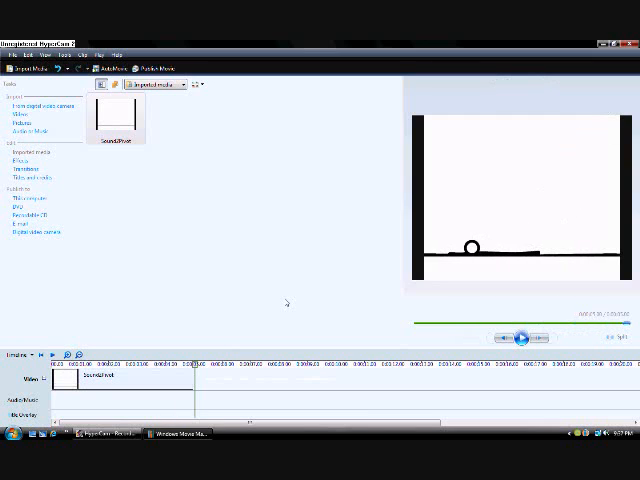
left_click(120, 378)
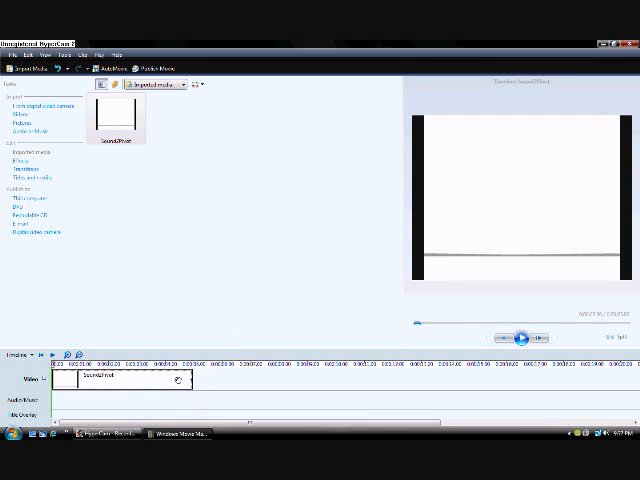